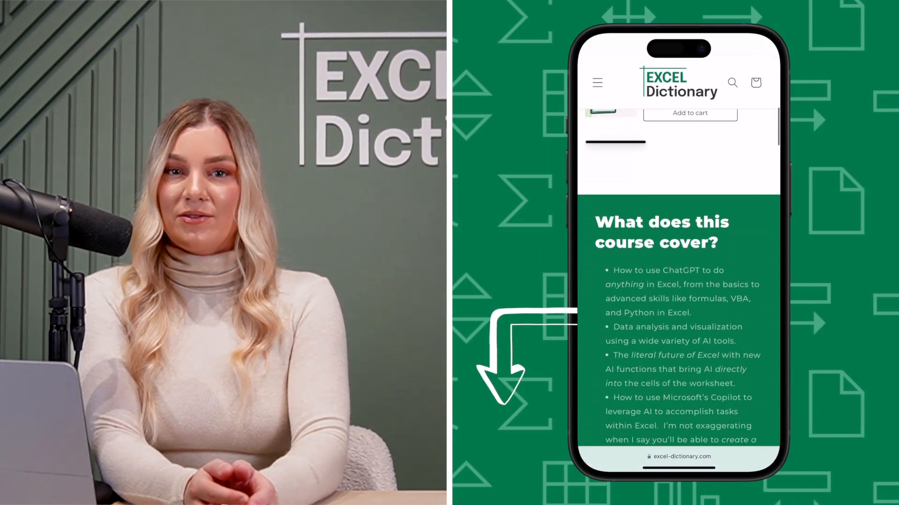
scroll("down", 3)
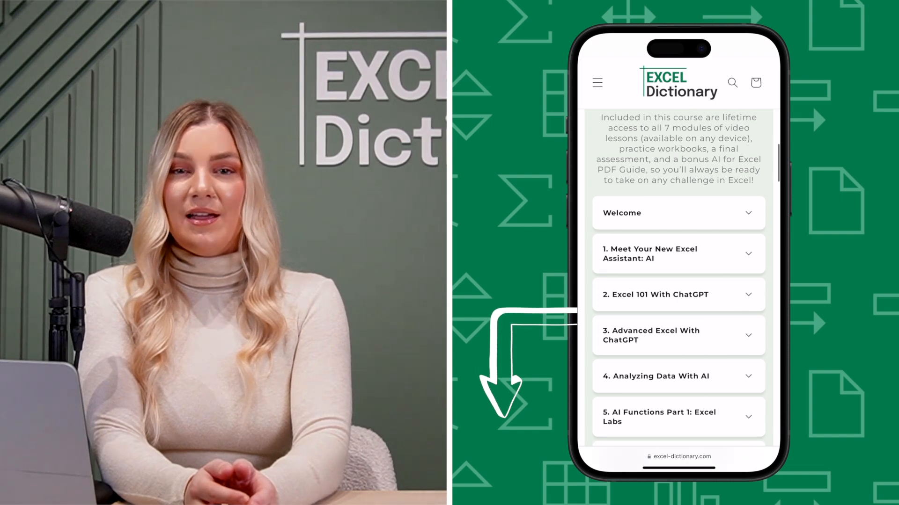